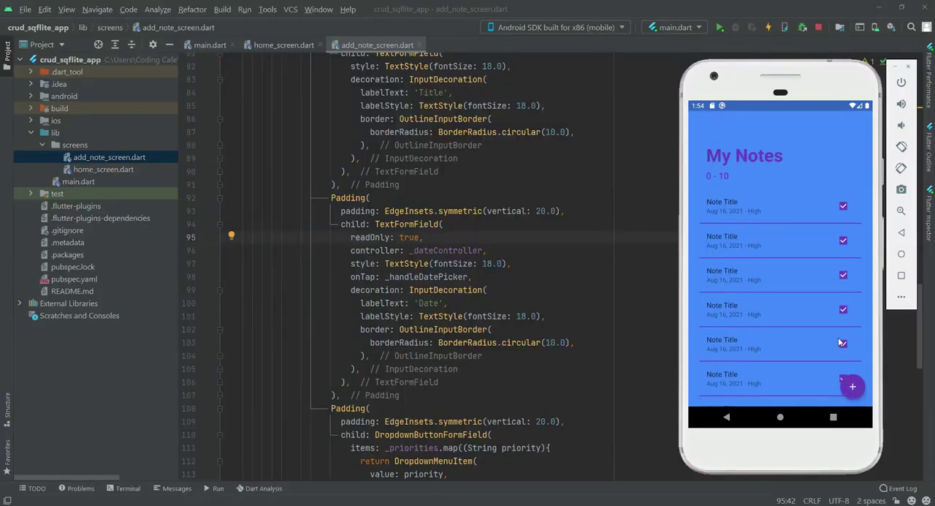
Check the Add Note screen in the emulator, then return to the priority dropdown code
{"action": "left_click", "coordinate": [852, 385]}
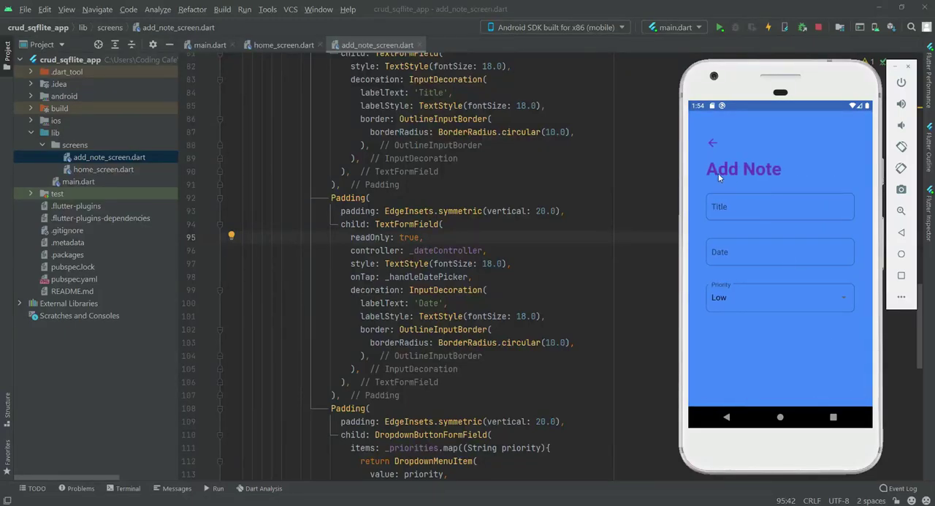
{"action": "mouse_move", "coordinate": [819, 342]}
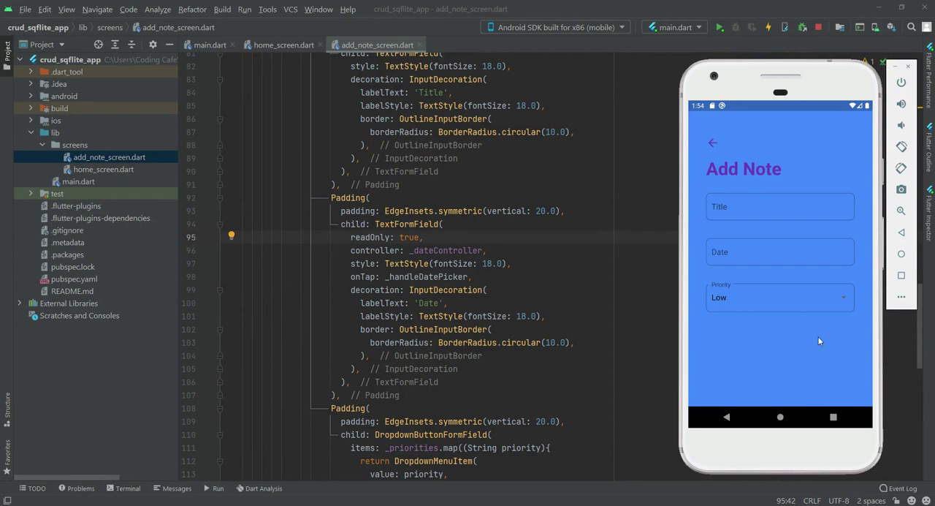
{"action": "mouse_move", "coordinate": [819, 368]}
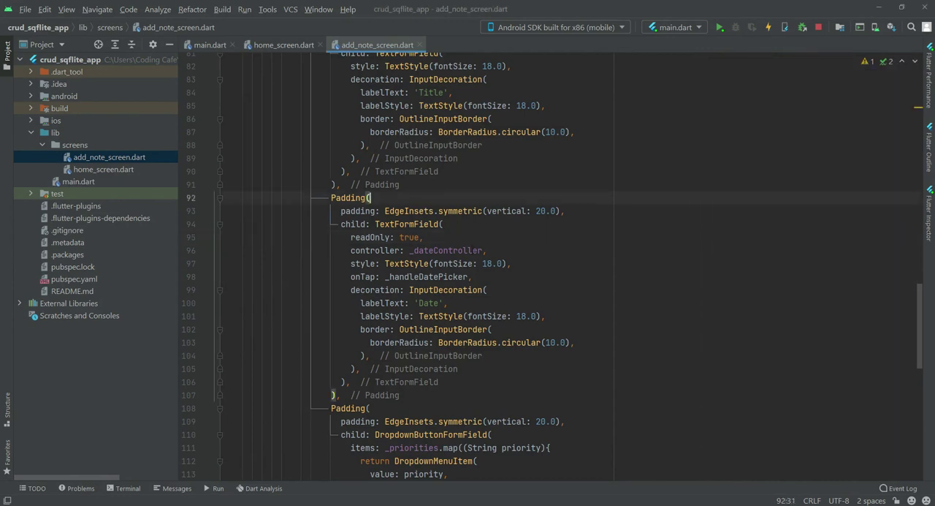
{"action": "scroll", "scroll_direction": "down", "scroll_amount": 3}
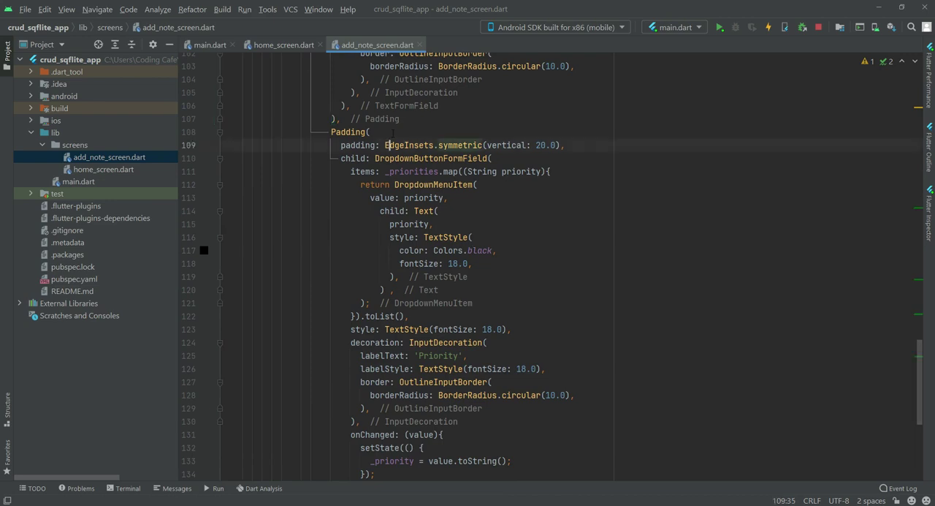
{"action": "scroll", "scroll_direction": "down", "scroll_amount": 3}
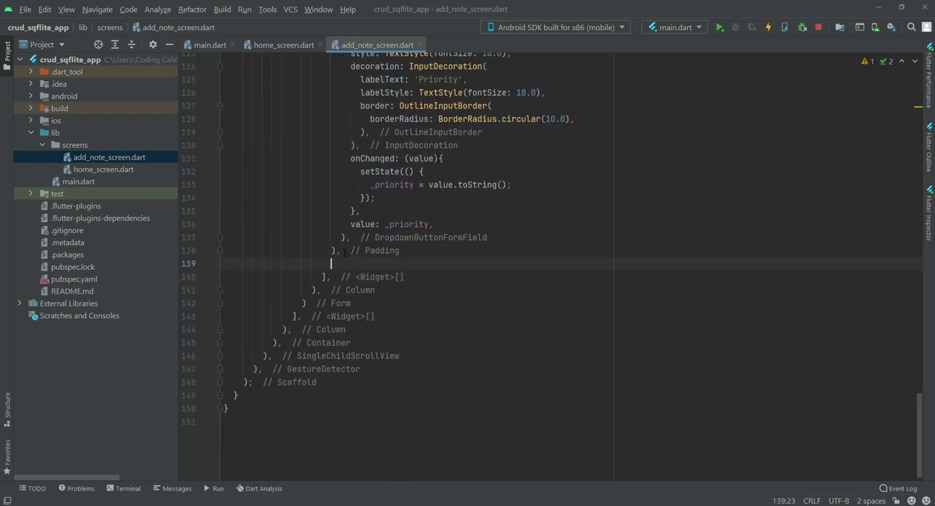
Add a Container with symmetric vertical margin 20.0, height 60.0 and width double.infinity
{"action": "type", "text": "COnt"}
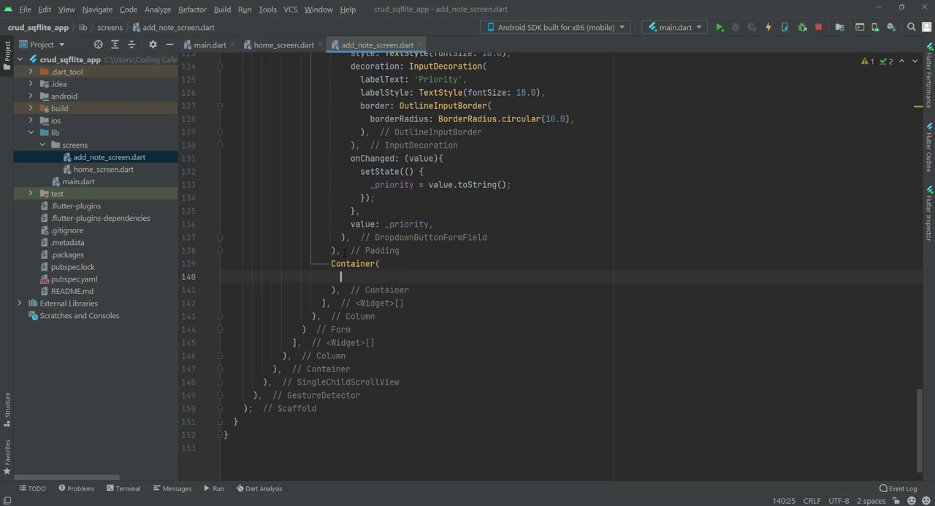
{"action": "type", "text": "margin: ,"}
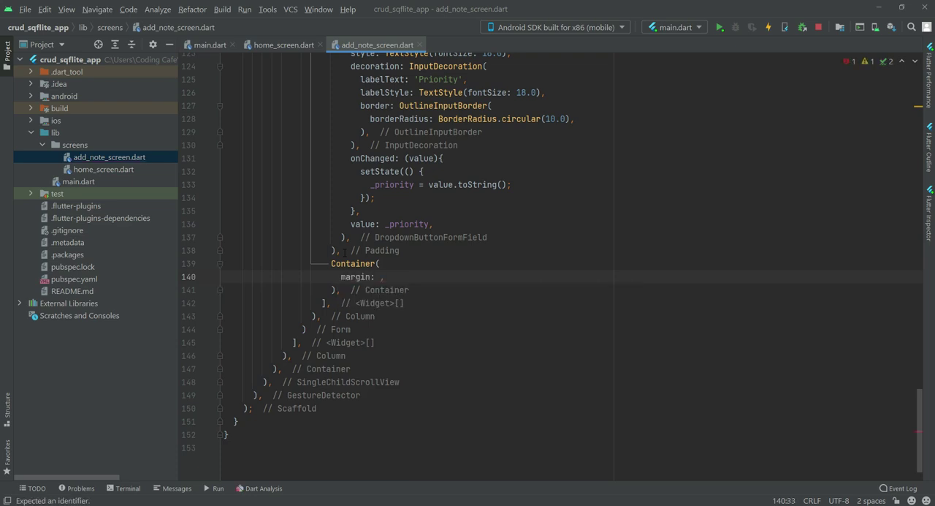
{"action": "type", "text": "EdgeInsets.symmetric(vertical: 20.0),"}
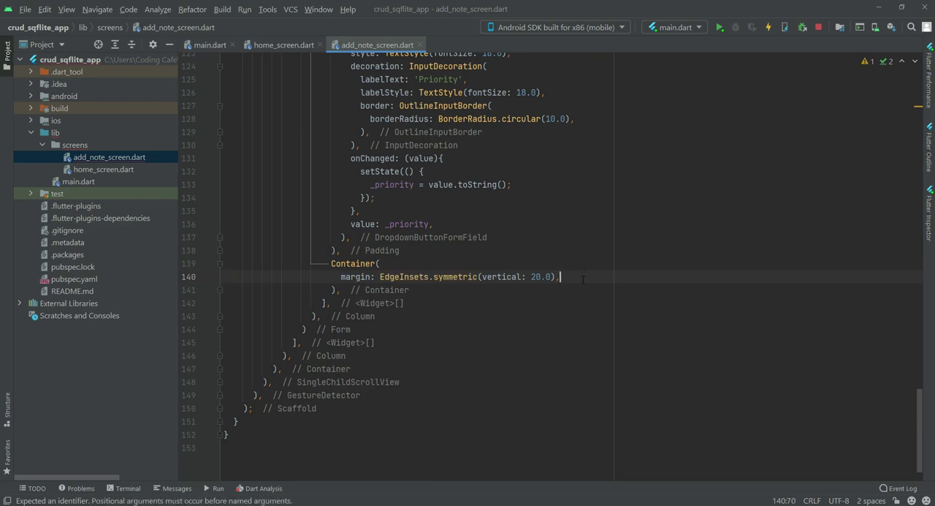
{"action": "key", "text": "enter"}
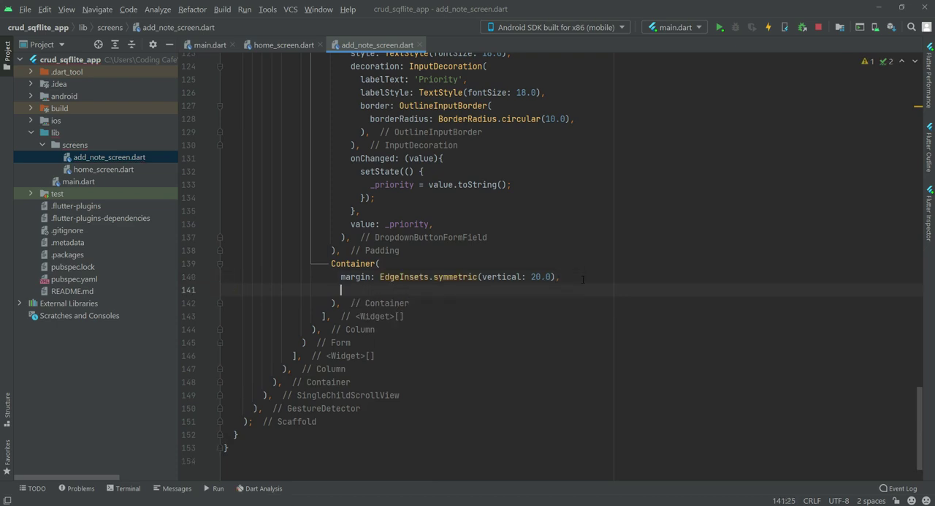
{"action": "type", "text": "height: 60.0,"}
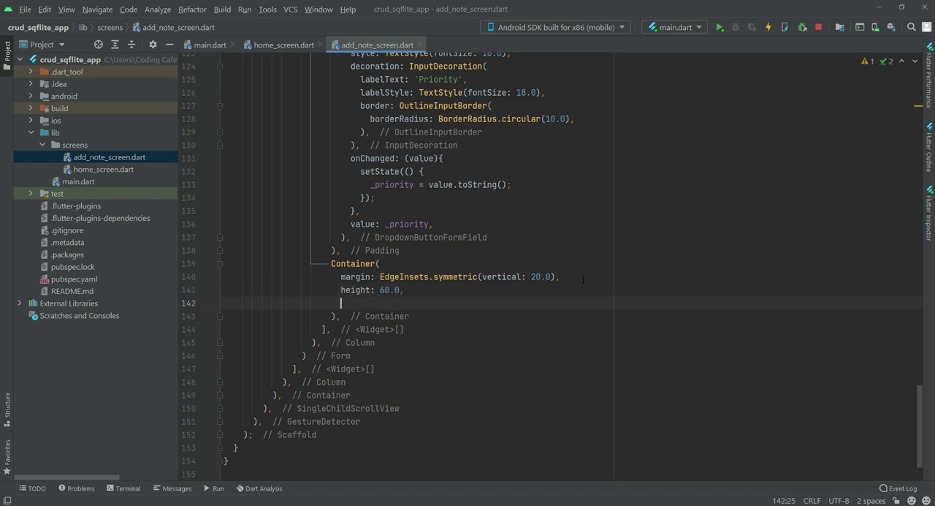
{"action": "type", "text": "width: double.infinity,"}
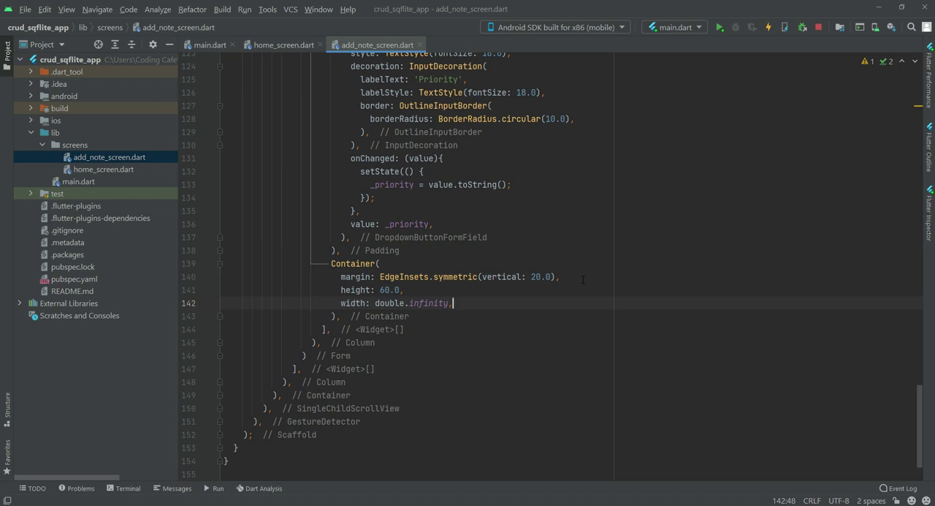
Give the Container a BoxDecoration with the theme primaryColor and circular(30.0) border radius
{"action": "type", "text": "decoration:"}
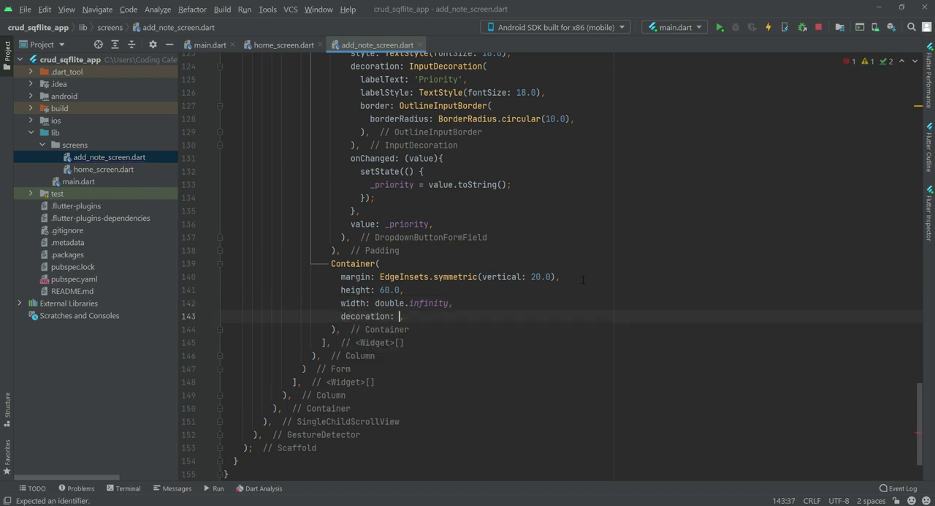
{"action": "type", "text": "BoxDec"}
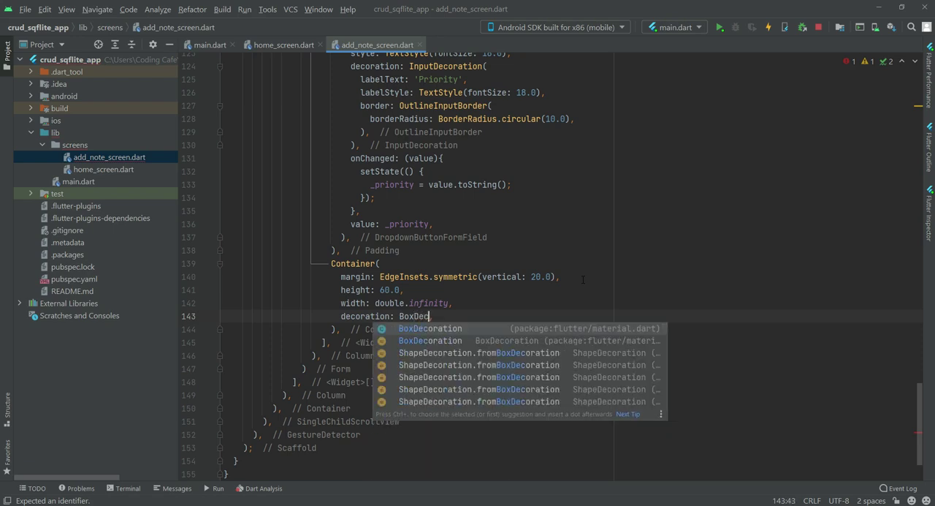
{"action": "left_click", "coordinate": [430, 327]}
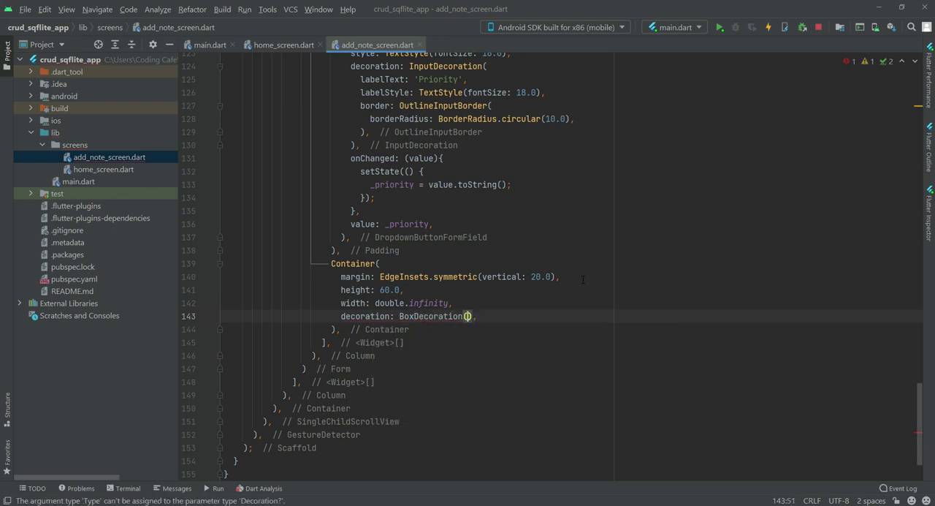
{"action": "key", "text": "enter"}
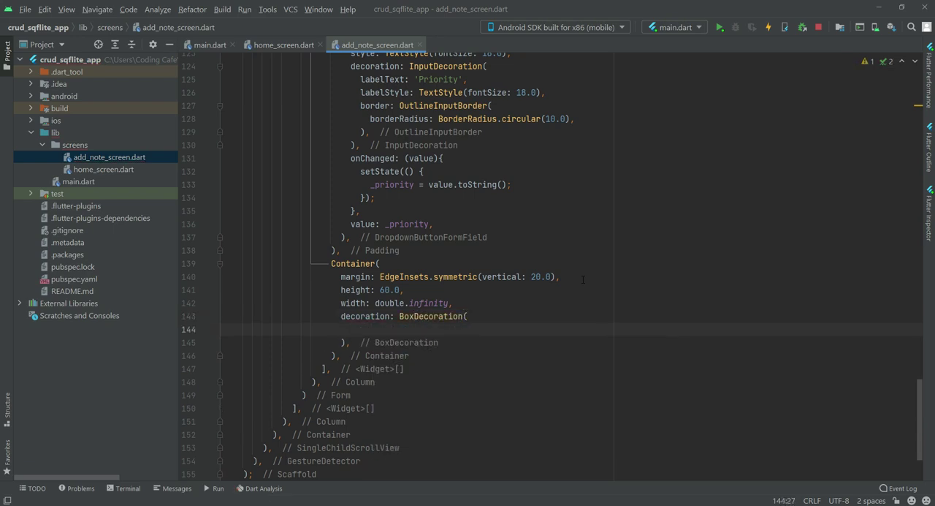
{"action": "type", "text": "color: Theme.of(context).primaryColor,"}
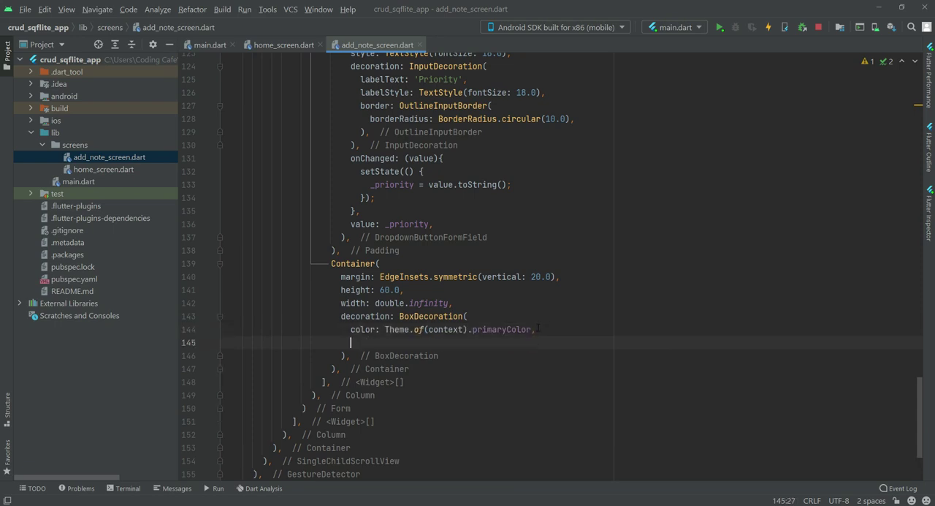
{"action": "type", "text": "borderRadius: BorderRadius.circular(30.0),"}
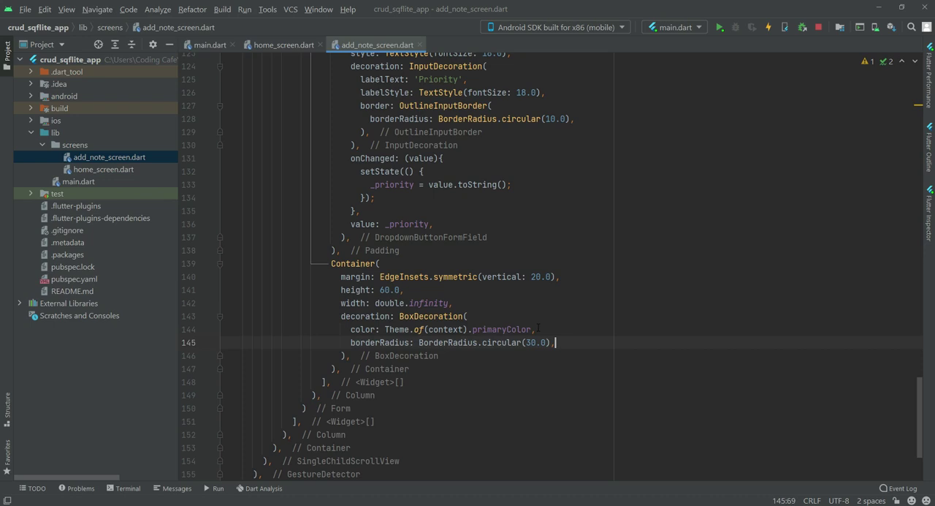
{"action": "double_click", "coordinate": [503, 342]}
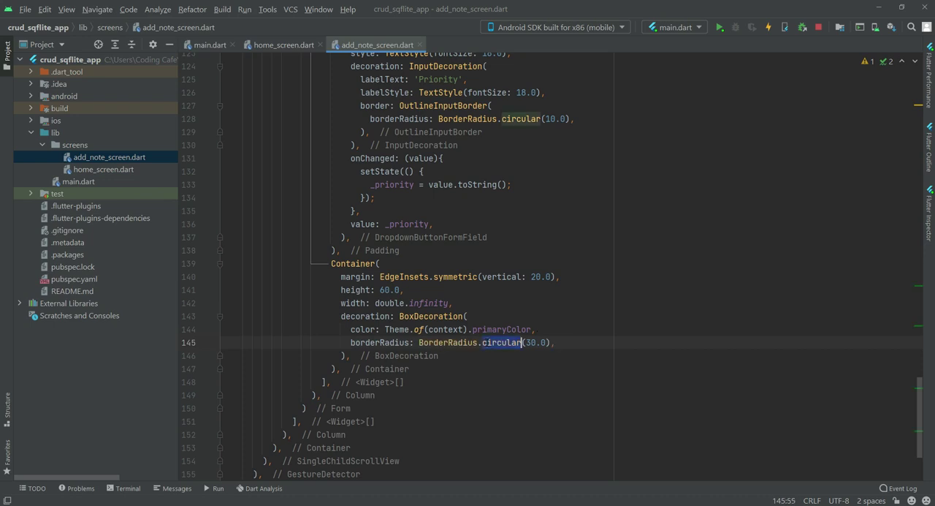
{"action": "left_click", "coordinate": [557, 342]}
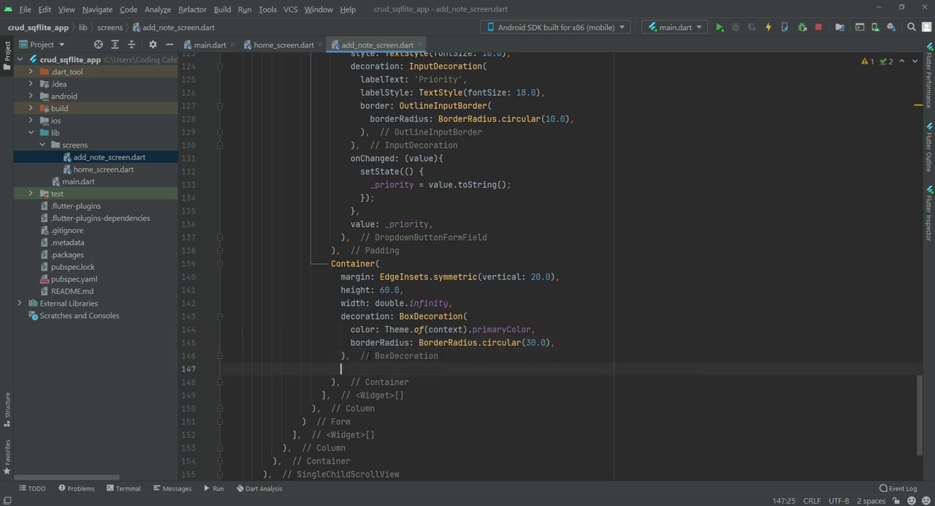
Add an ElevatedButton child with an empty onPressed handler and a Text child
{"action": "type", "text": "ch"}
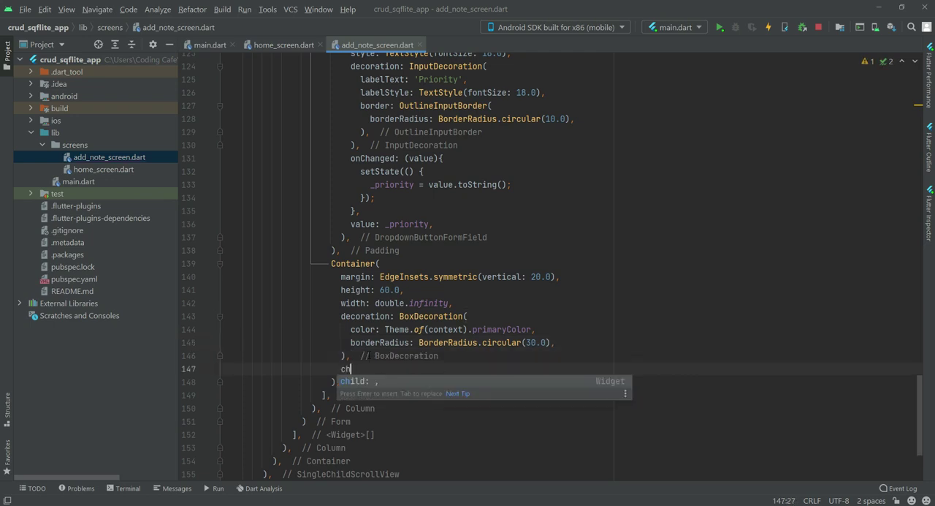
{"action": "type", "text": "ild: ,"}
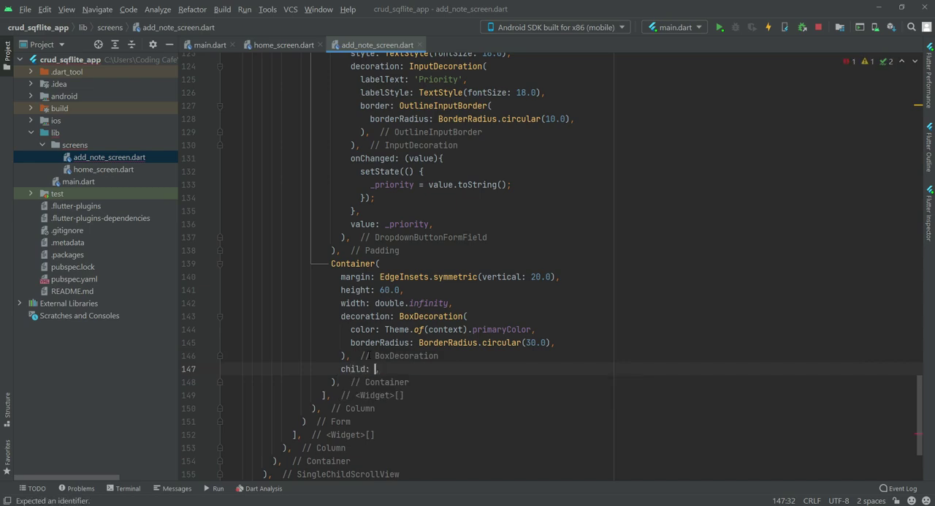
{"action": "type", "text": "ElevatedButton"}
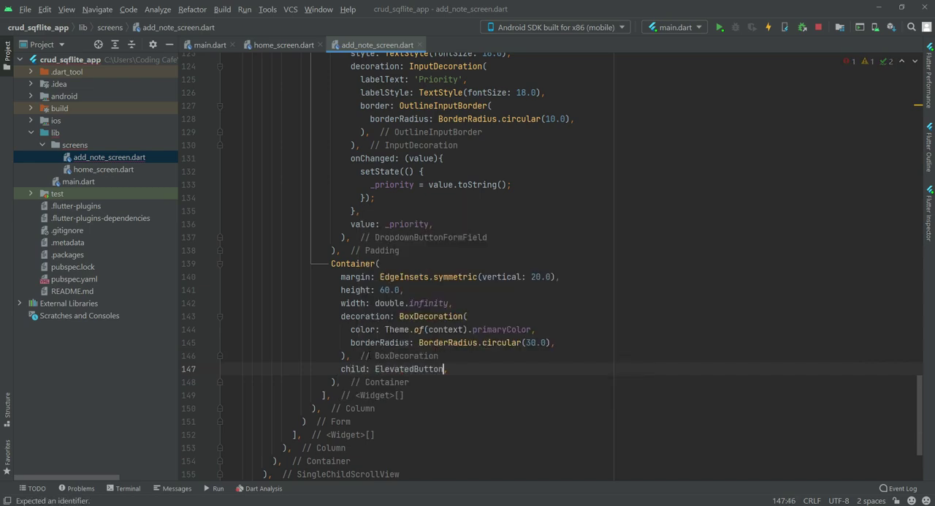
{"action": "key", "text": "enter"}
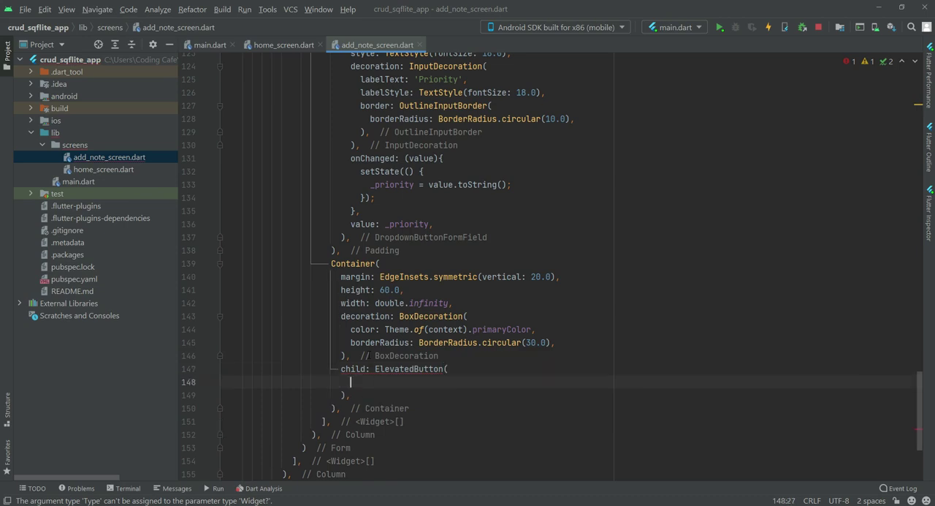
{"action": "type", "text": "onPressed: (){},"}
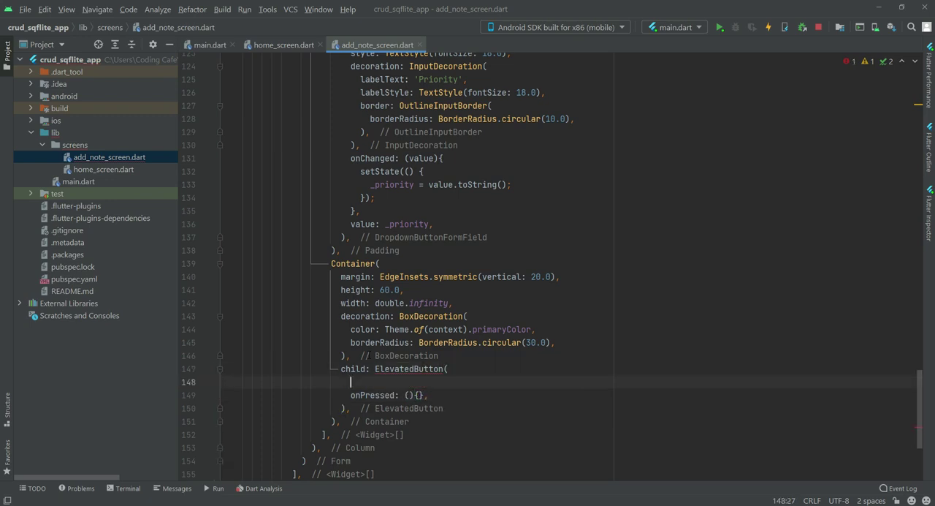
{"action": "type", "text": "child:"}
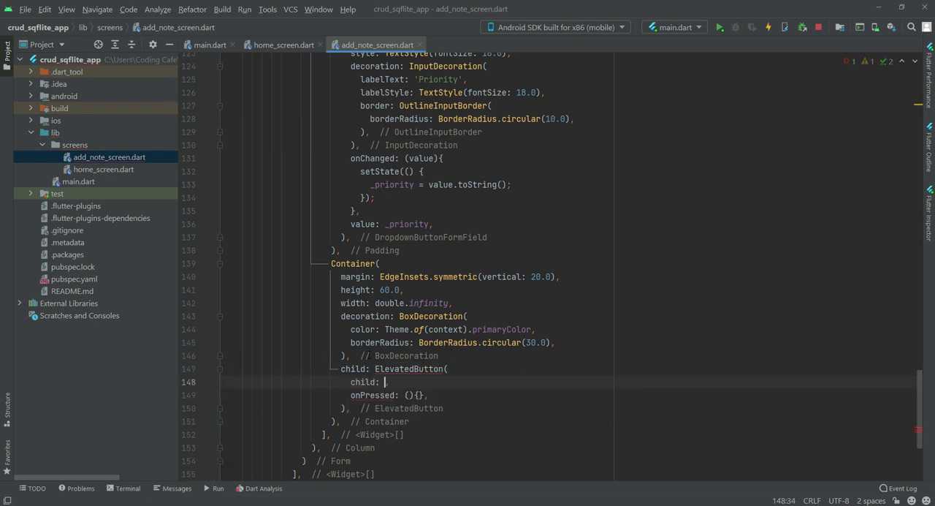
{"action": "type", "text": "T"}
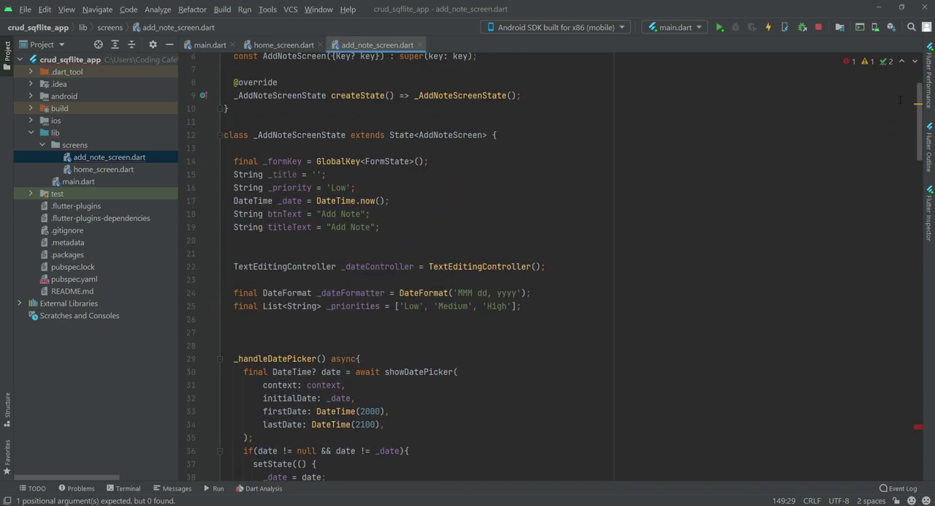
Make the Text show btnText with a TextStyle of Colors.white at fontSize 20.0
{"action": "double_click", "coordinate": [283, 213]}
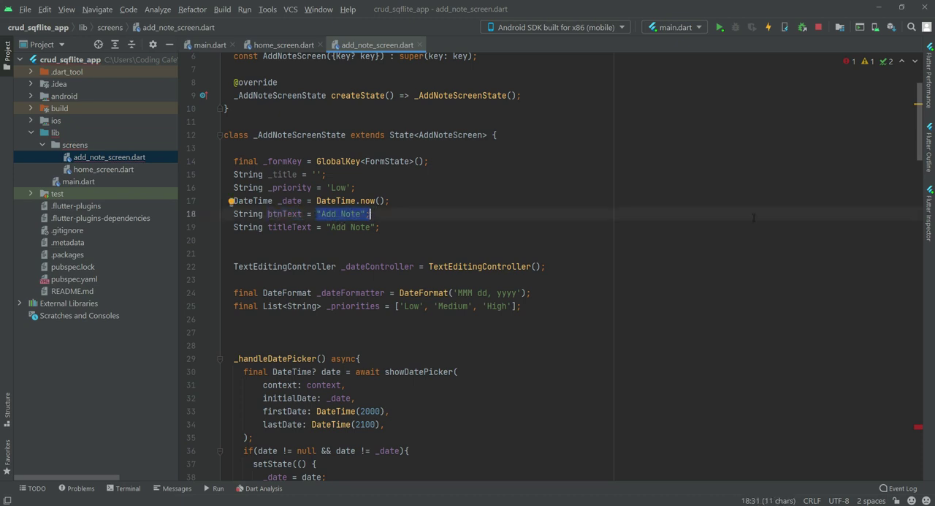
{"action": "scroll", "scroll_direction": "down", "scroll_amount": 3}
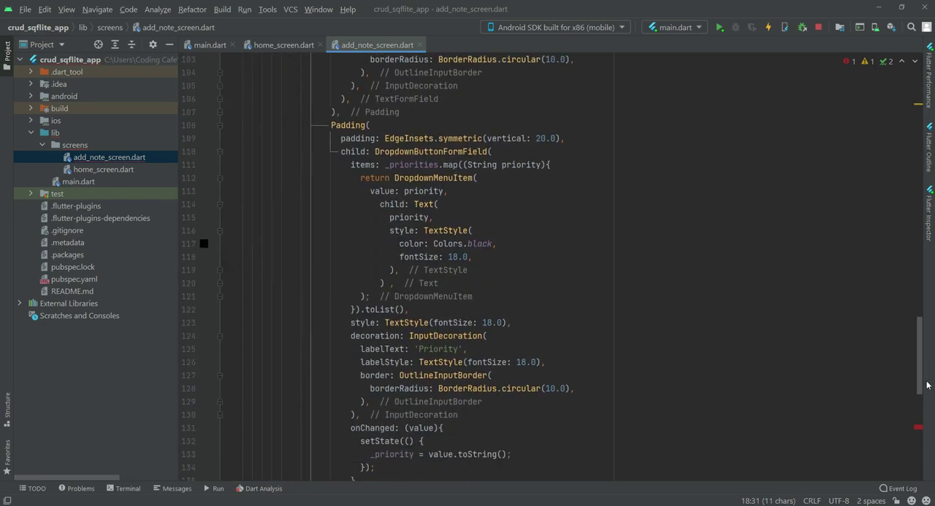
{"action": "scroll", "scroll_direction": "down", "scroll_amount": 3}
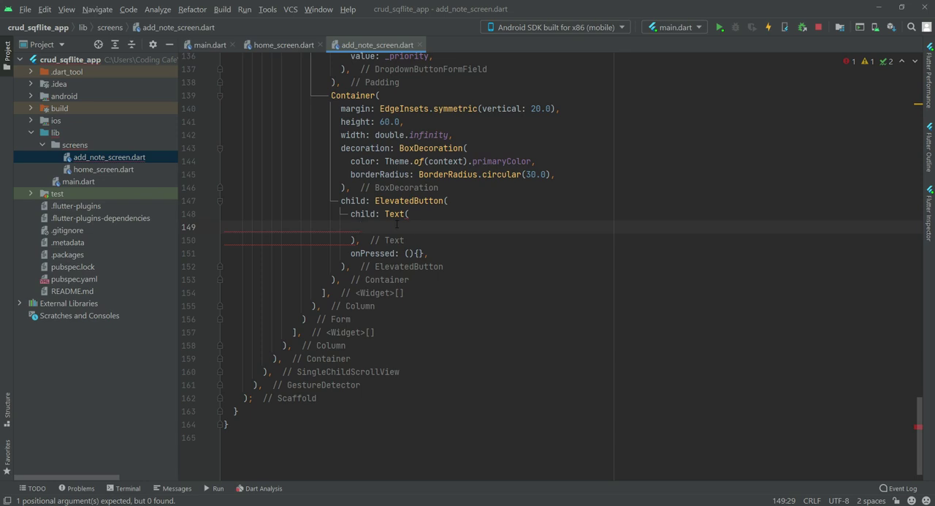
{"action": "type", "text": "btnText,"}
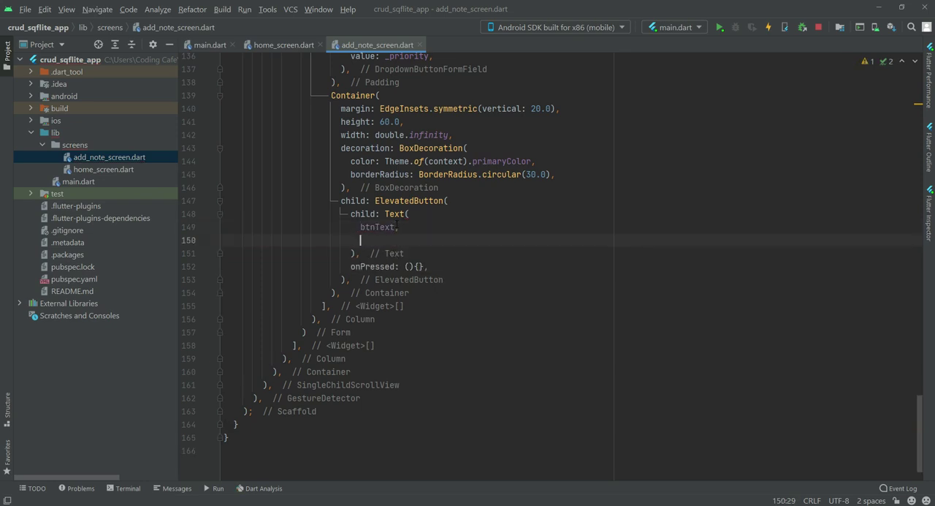
{"action": "type", "text": "style:"}
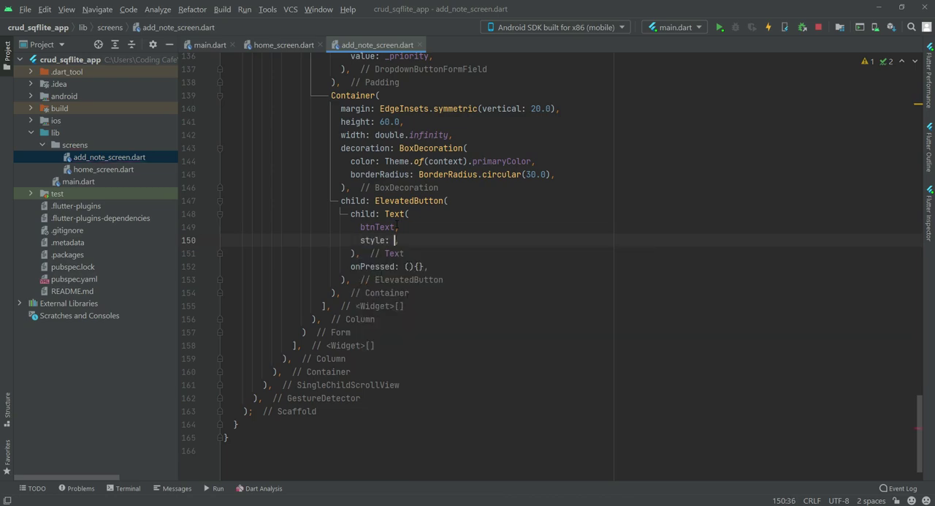
{"action": "type", "text": "TextStyle"}
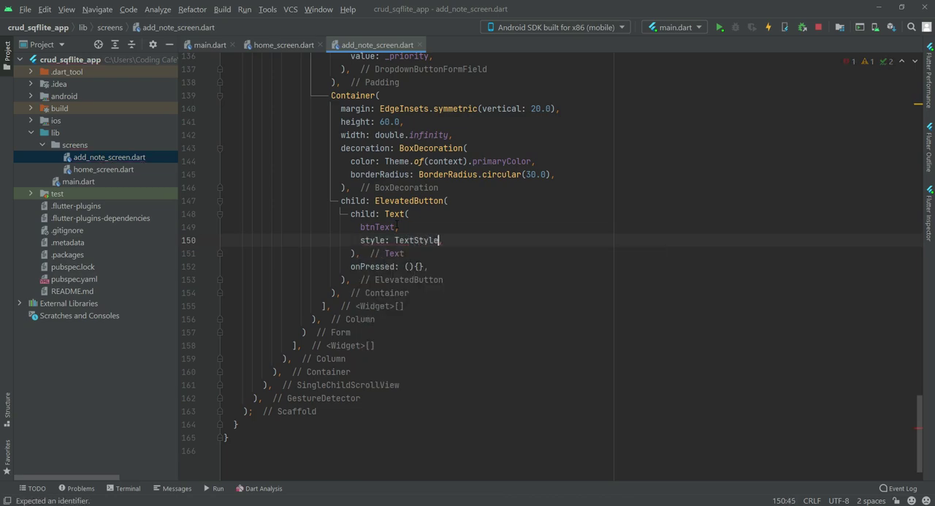
{"action": "type", "text": "("}
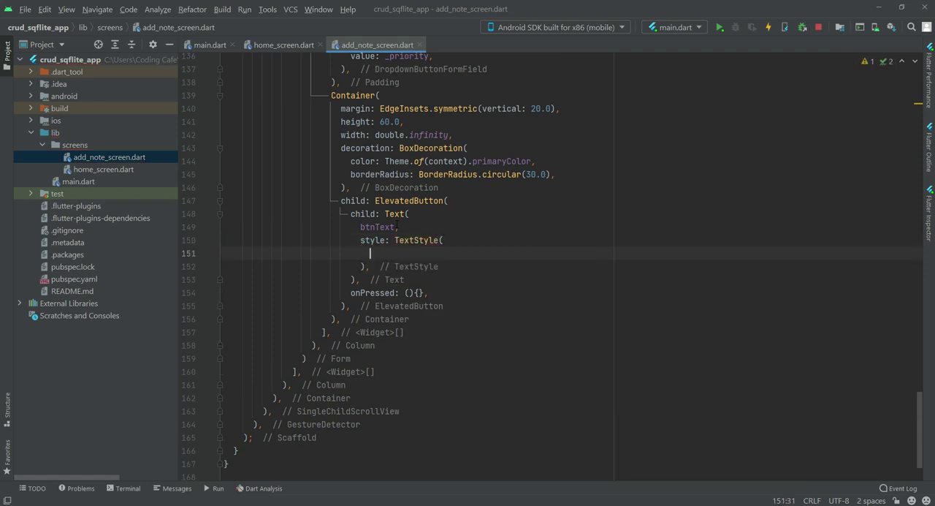
{"action": "type", "text": "color: Colors.white,"}
{"action": "type", "text": "fontSize: 20.0,"}
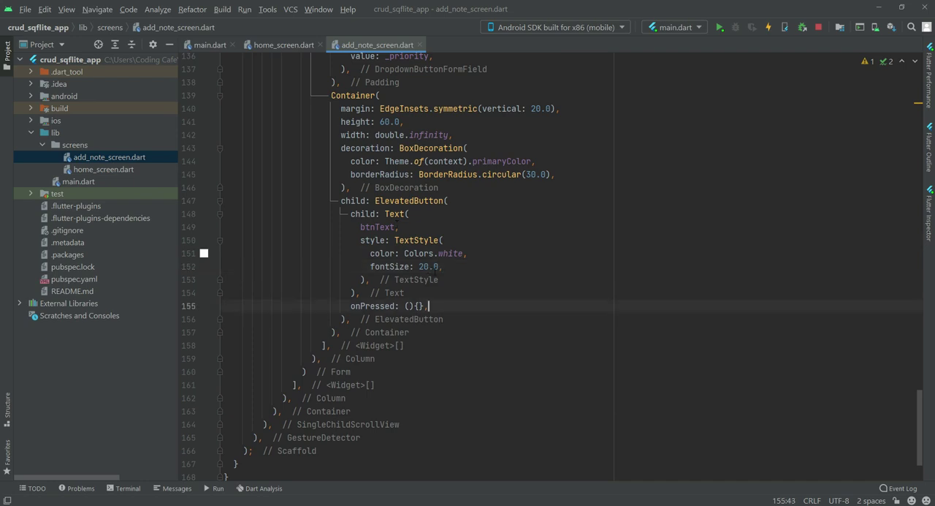
Bring up the emulator and open Add Note to see the purple full-width button
{"action": "left_click", "coordinate": [767, 26]}
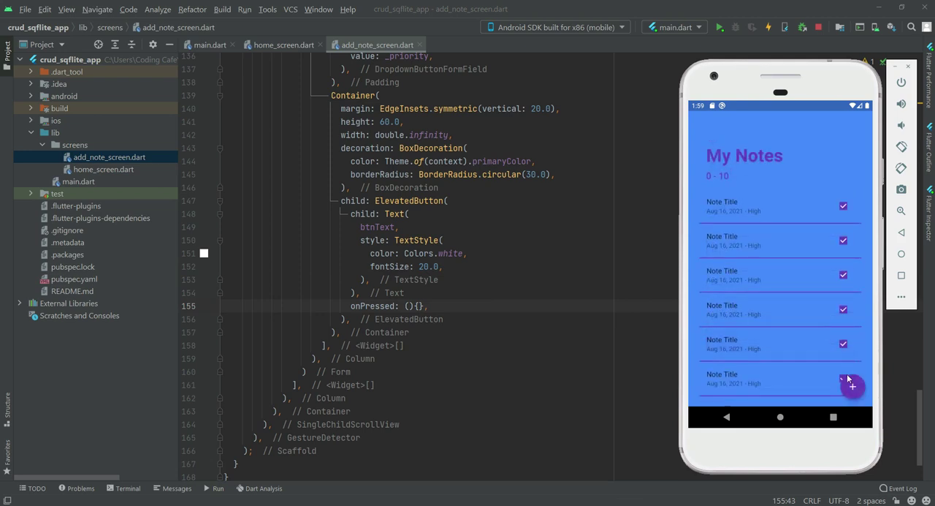
{"action": "left_click", "coordinate": [852, 386]}
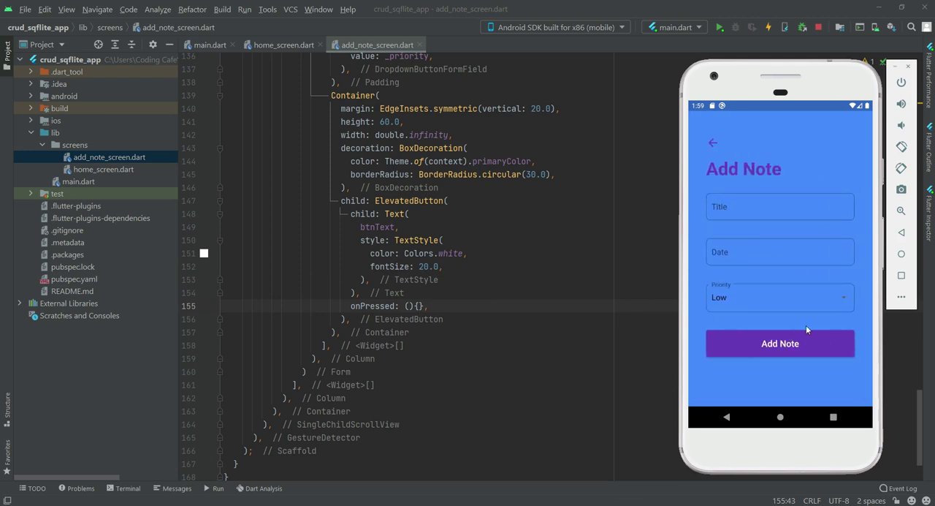
{"action": "mouse_move", "coordinate": [766, 303]}
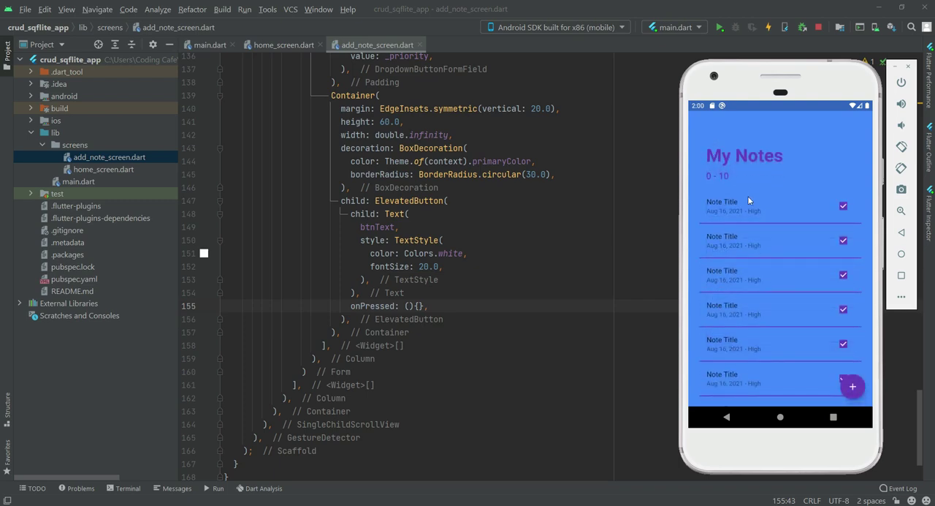
{"action": "mouse_move", "coordinate": [750, 208]}
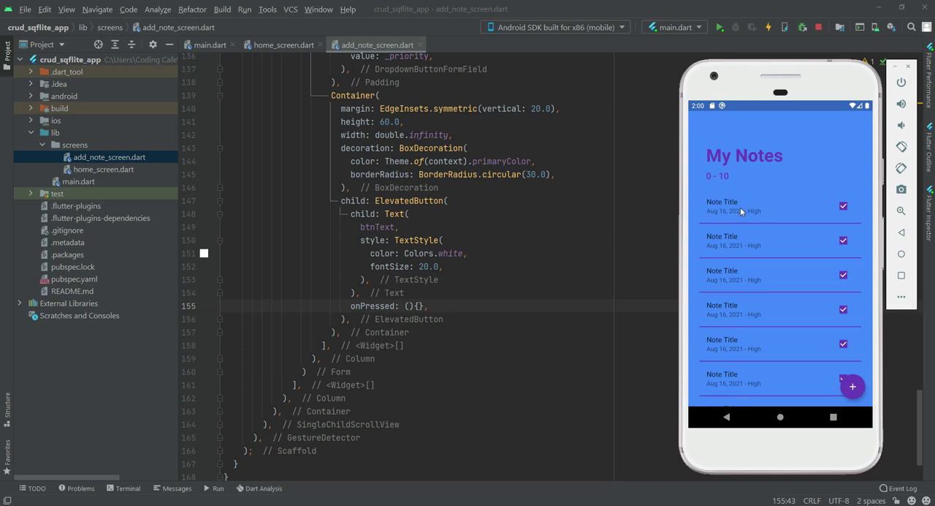
{"action": "mouse_move", "coordinate": [868, 389]}
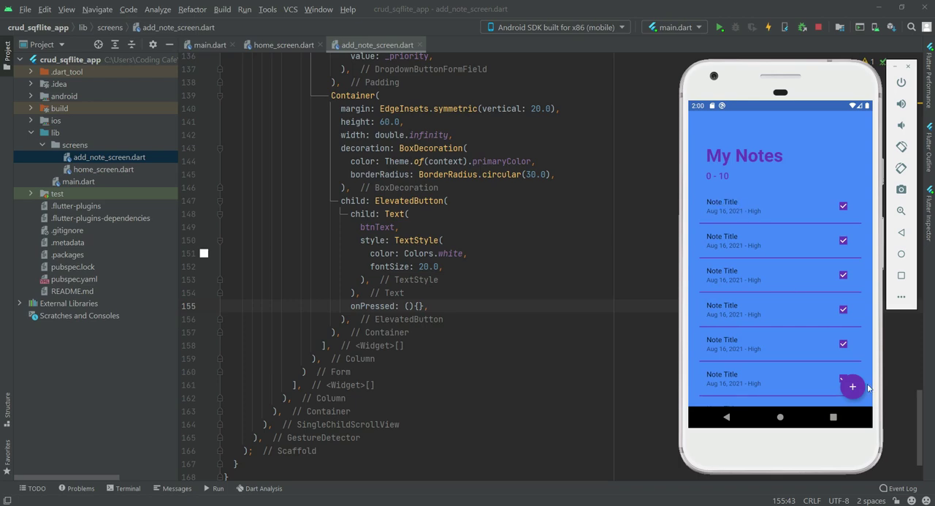
{"action": "left_click", "coordinate": [853, 386]}
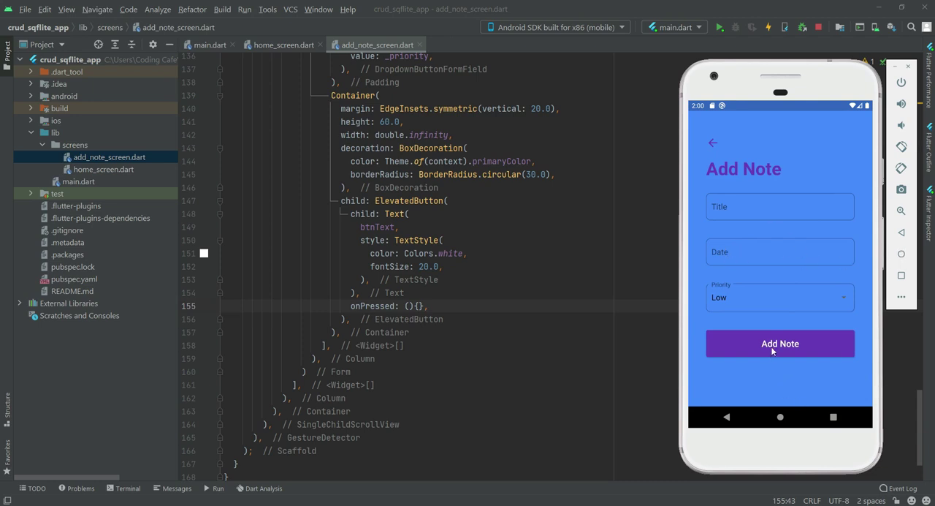
{"action": "mouse_move", "coordinate": [795, 350]}
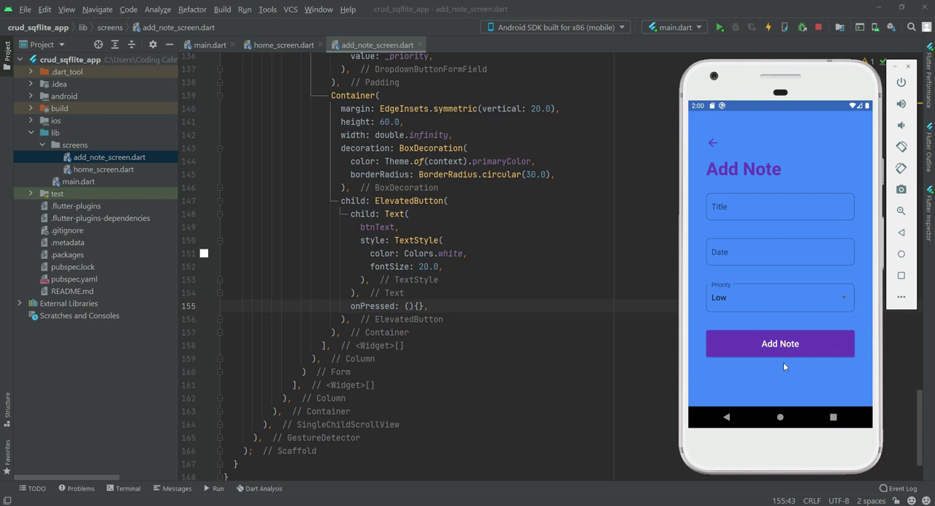
{"action": "mouse_move", "coordinate": [713, 149]}
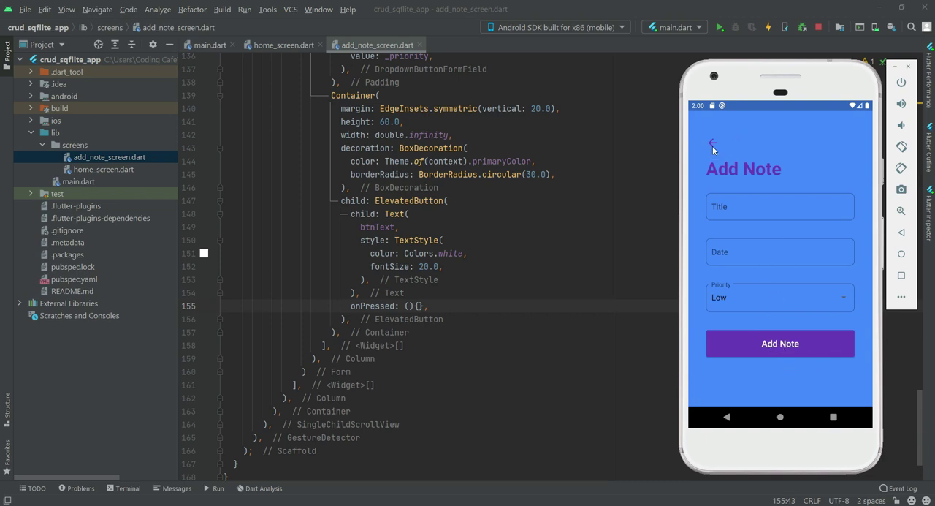
{"action": "mouse_move", "coordinate": [754, 190]}
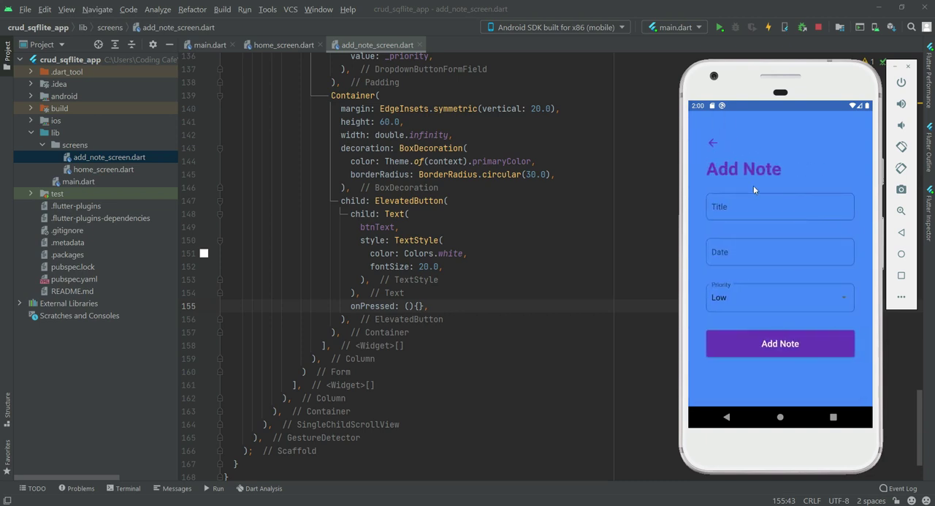
{"action": "mouse_move", "coordinate": [781, 343]}
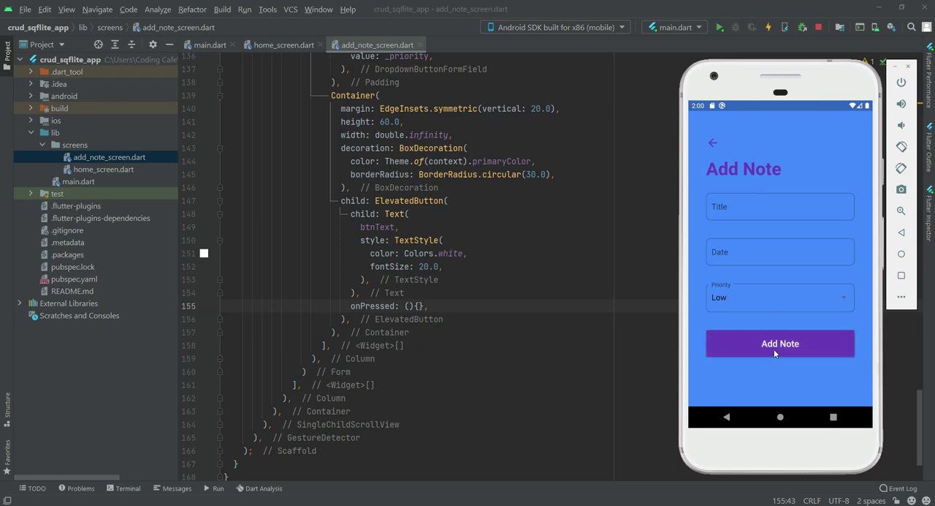